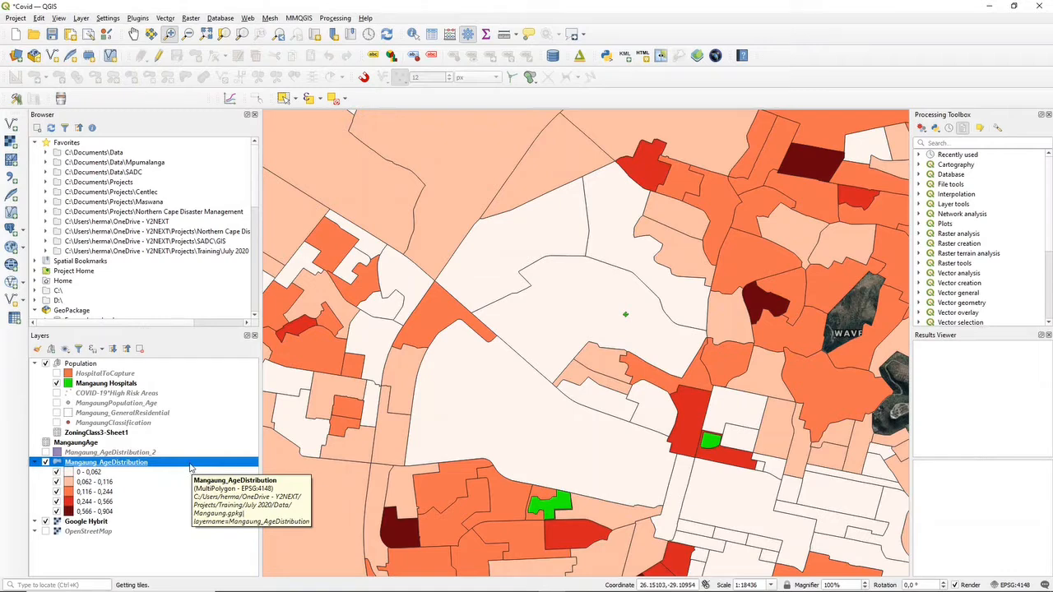
Open Layer Properties for the Mangaung_AgeDistribution layer to reach its label settings.
double_click(107, 462)
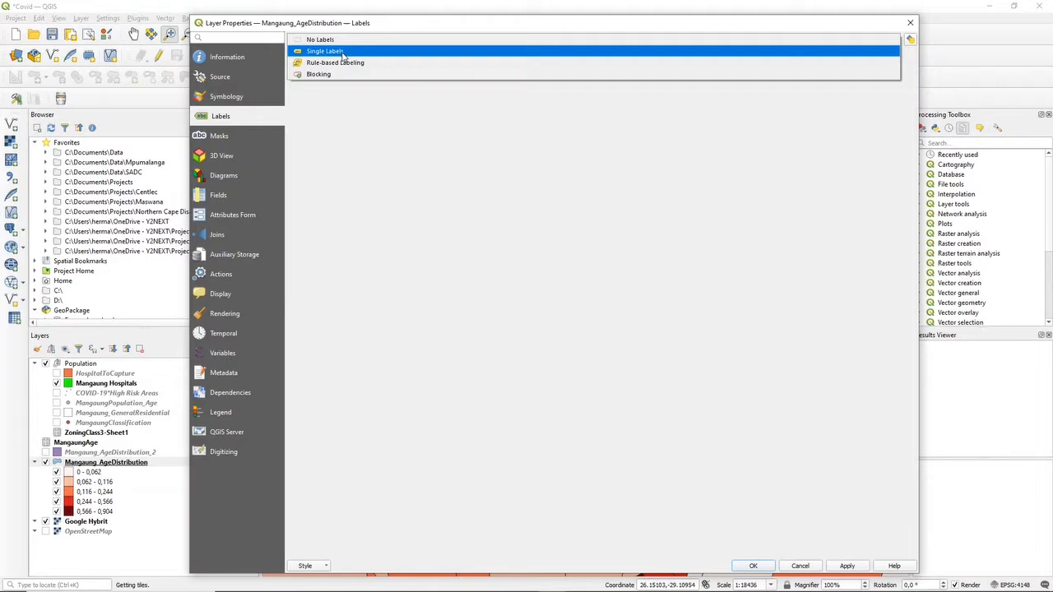
Enable Single Labels and choose SAL_CODE_s as the label value field.
click(325, 51)
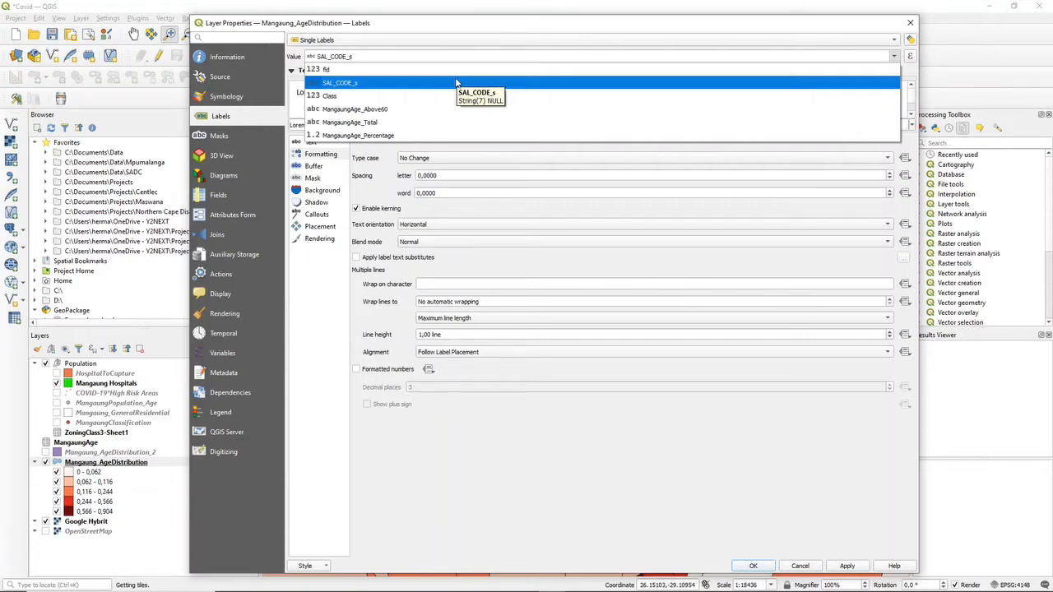
click(340, 83)
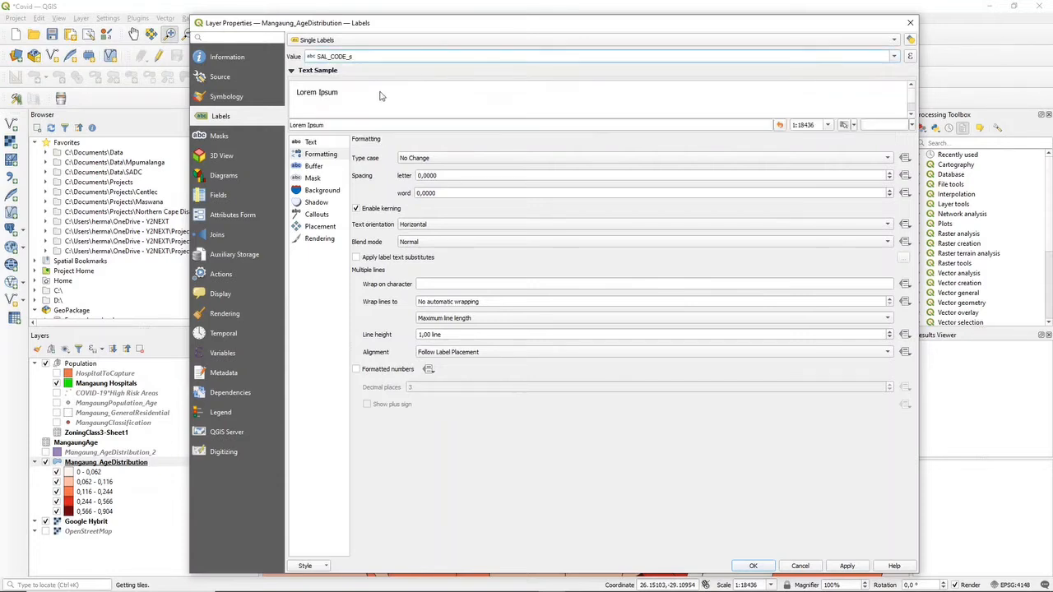
Review Text and Formatting settings, then enable a text buffer for the labels.
click(311, 142)
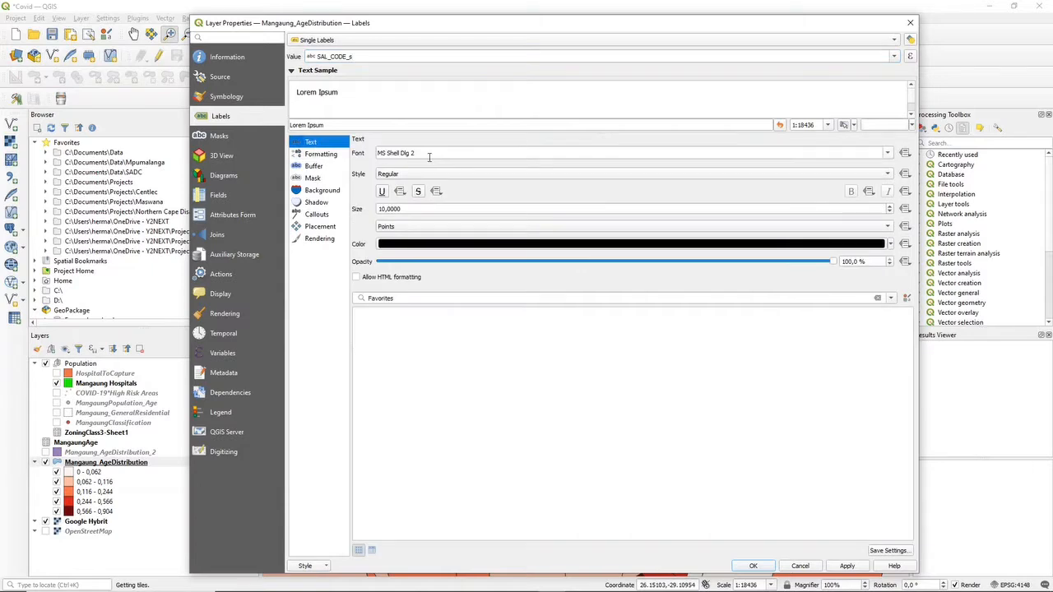
mouse_move(410, 199)
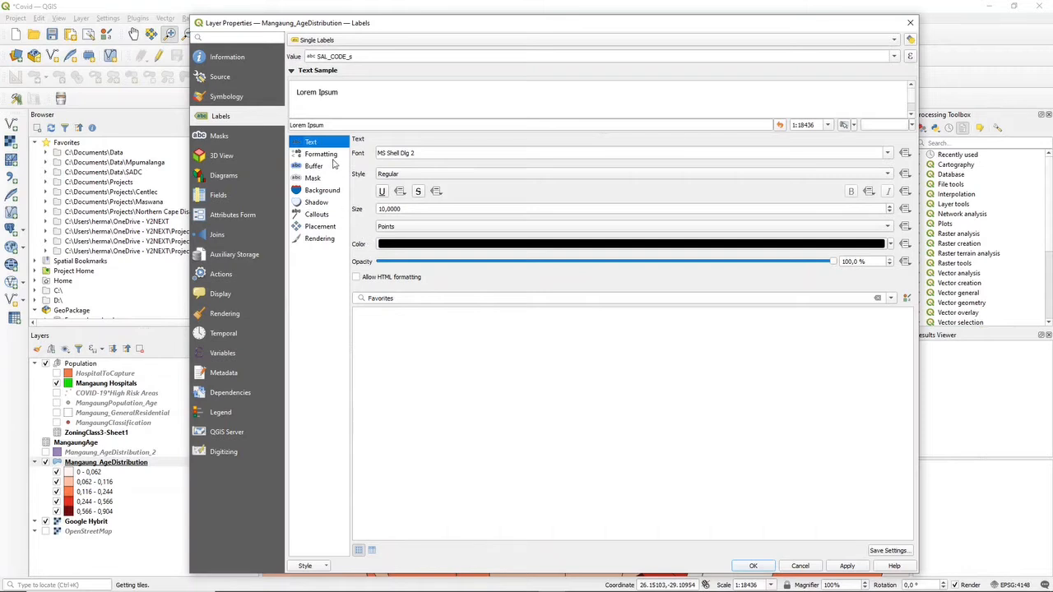
click(321, 154)
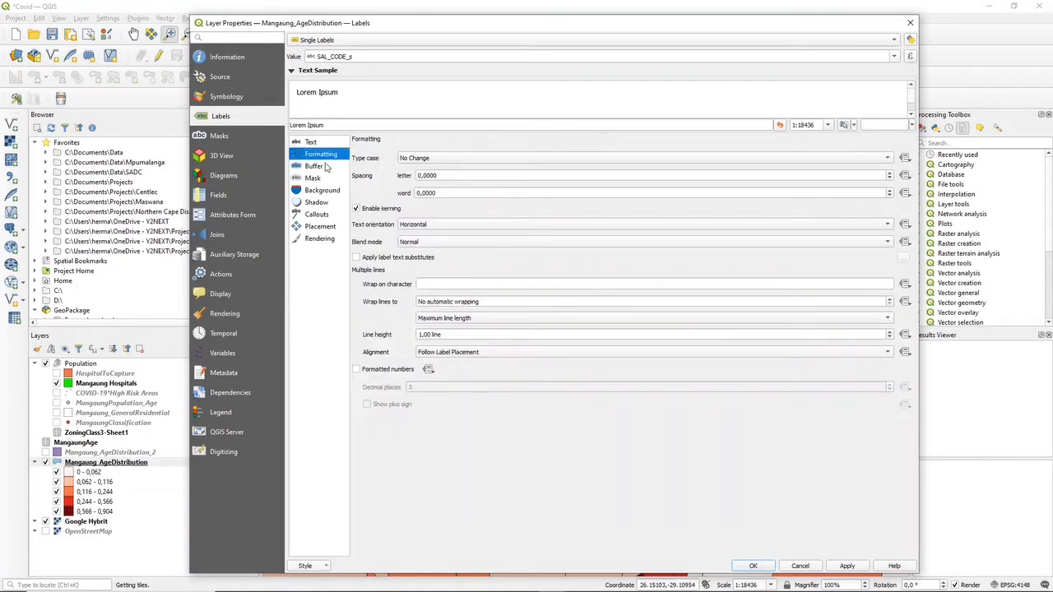
click(314, 166)
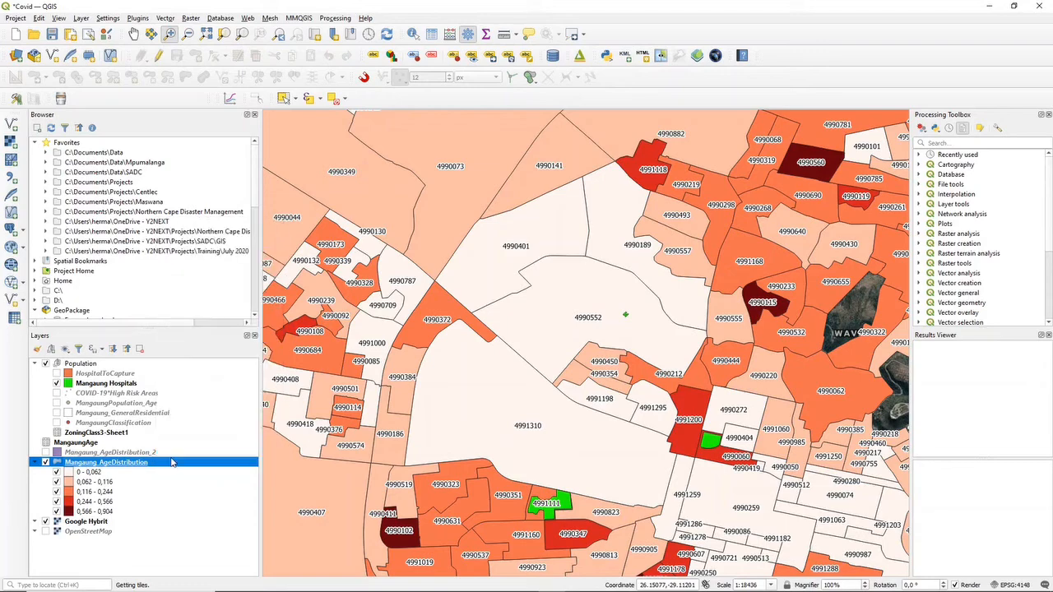
Set the Mangaung_AgeDistribution label text size to 12 and apply it.
double_click(107, 462)
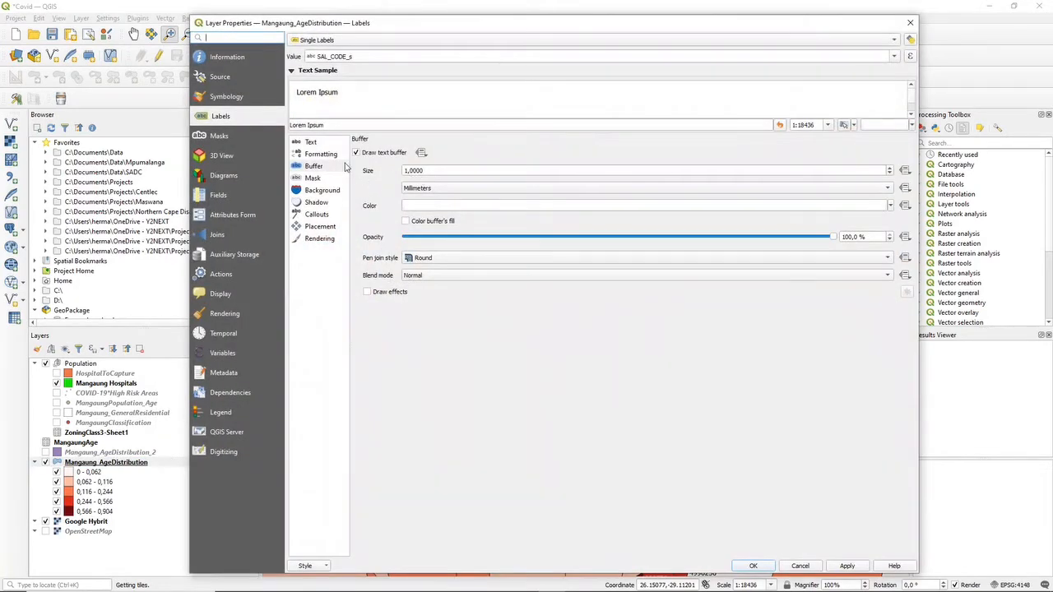
click(311, 141)
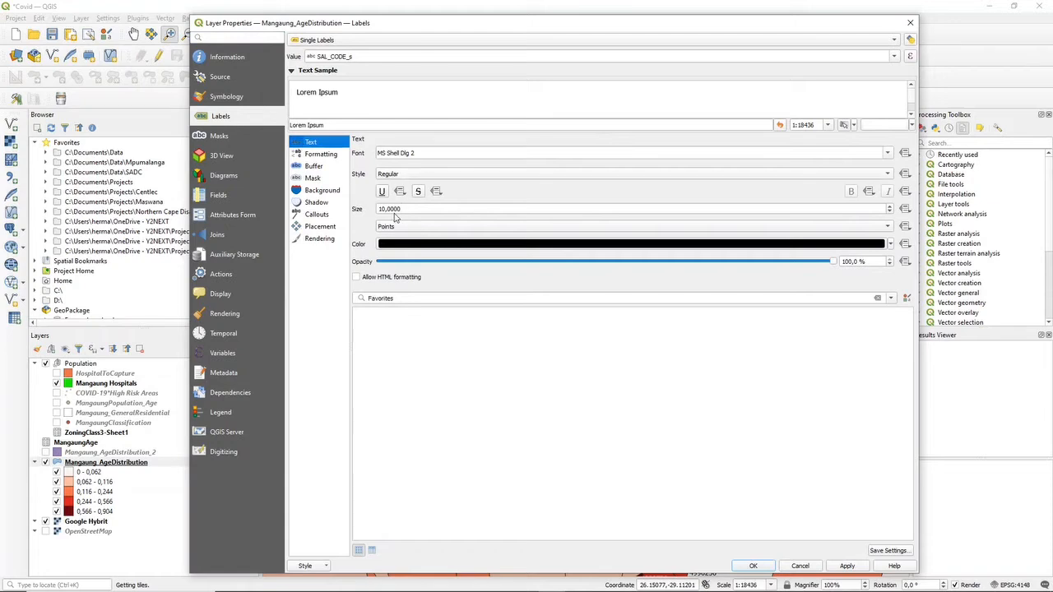
triple_click(388, 209)
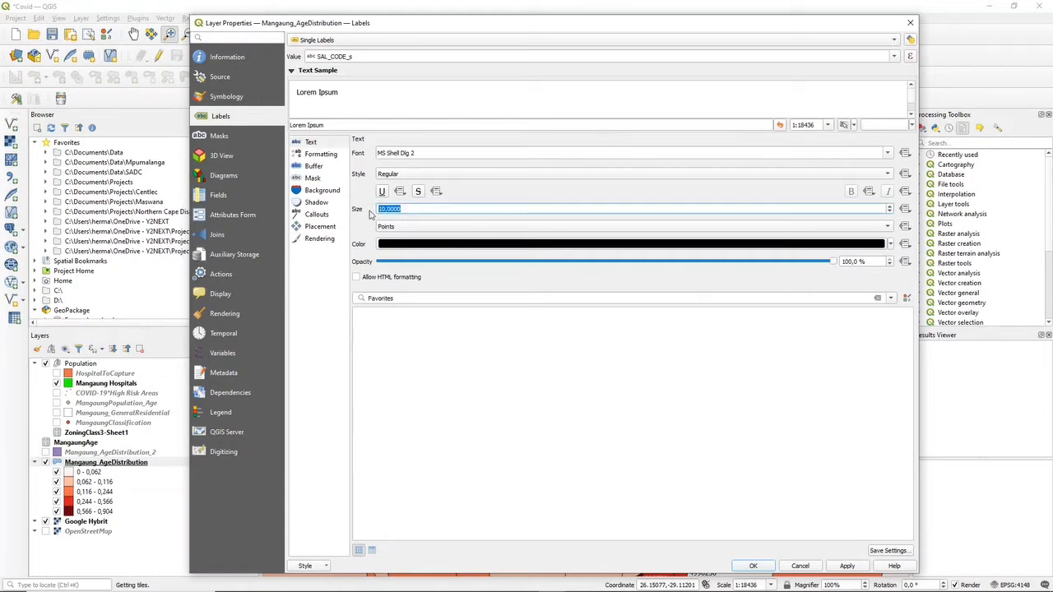
text(12)
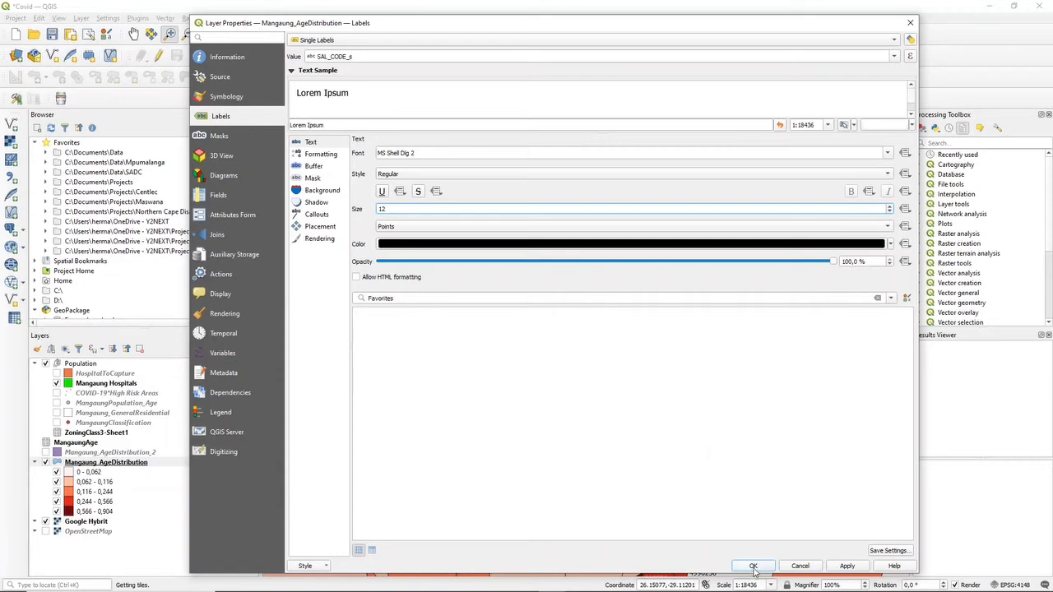
click(752, 566)
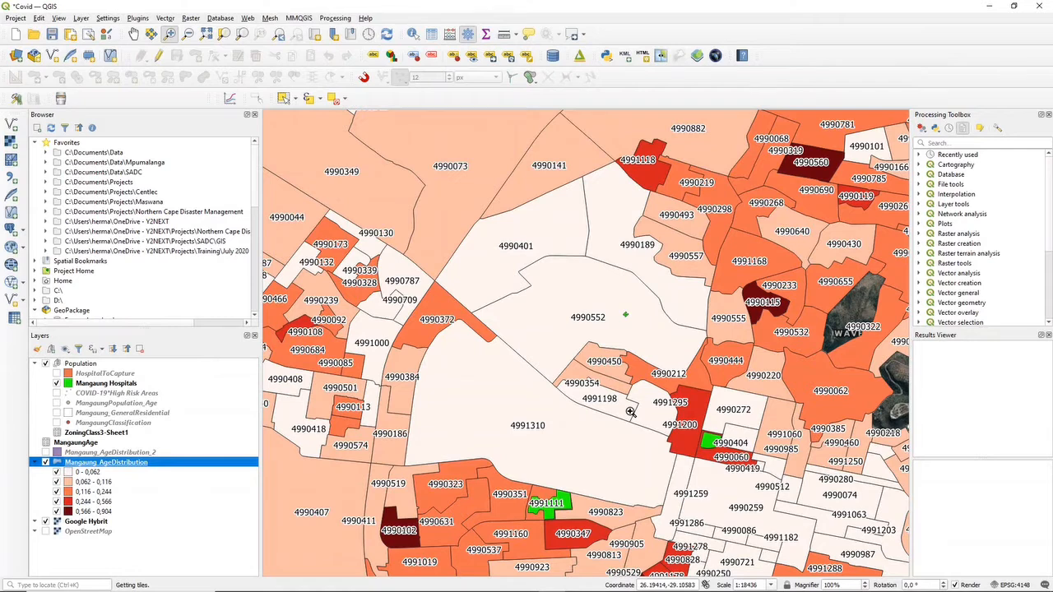
Reopen Layer Properties for Mangaung_AgeDistribution from the Layers panel.
right_click(105, 461)
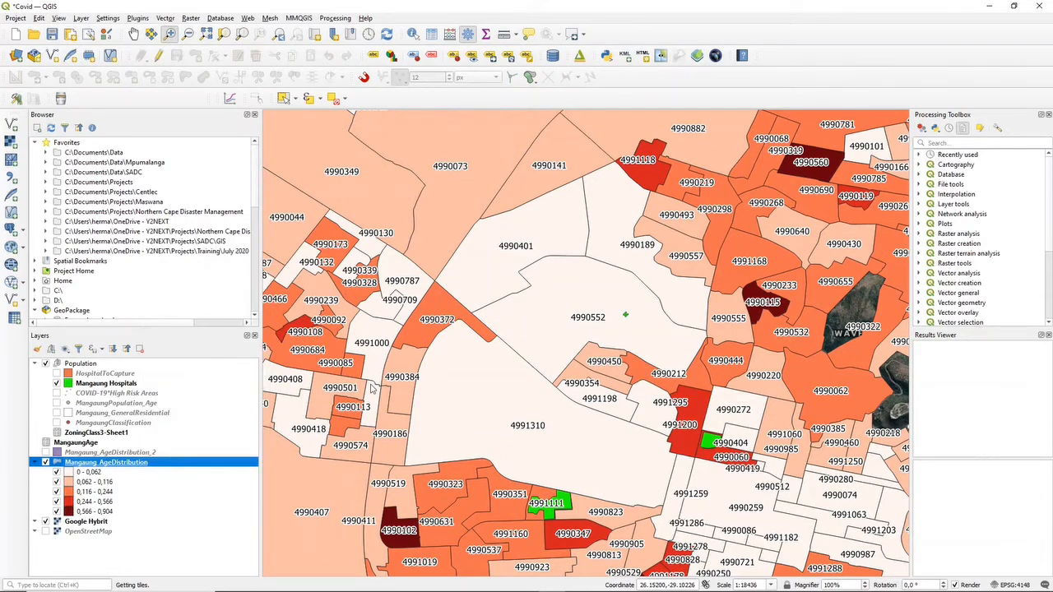
double_click(105, 462)
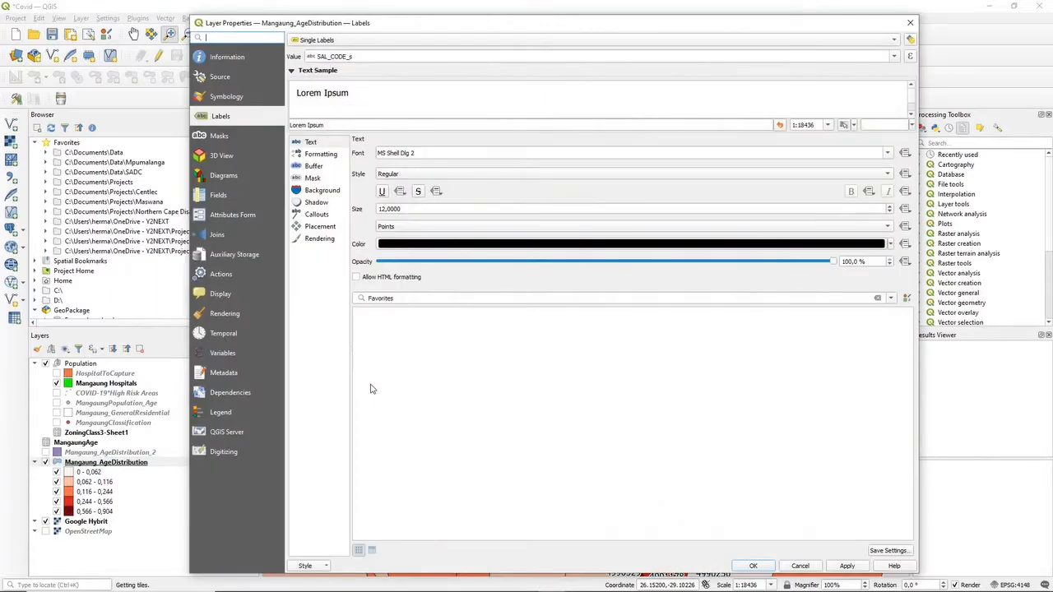
mouse_move(329, 231)
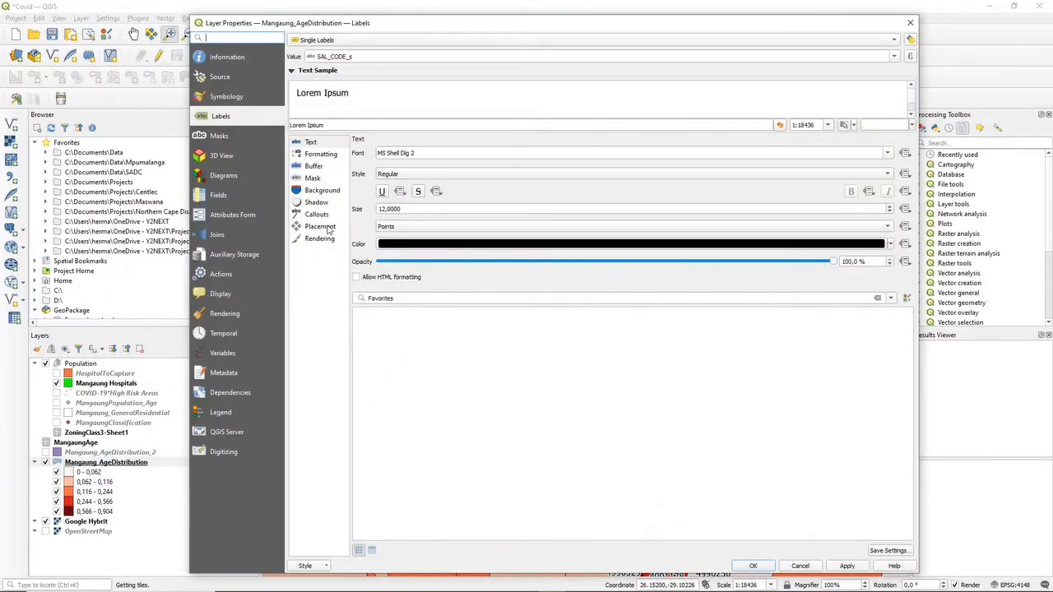
Show the Placement options and set labels to Around centroid.
click(320, 227)
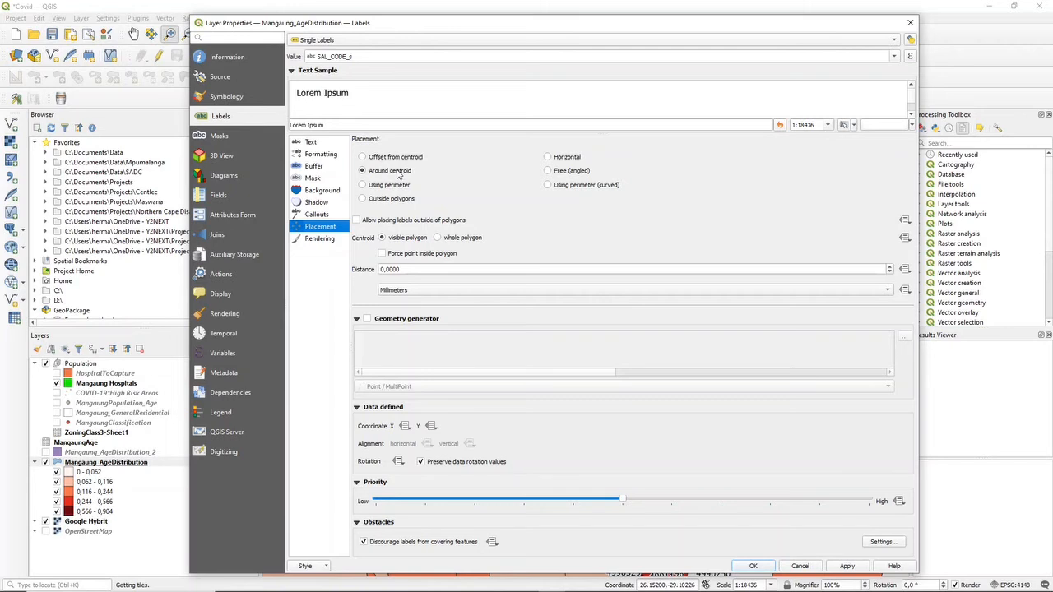
mouse_move(436, 154)
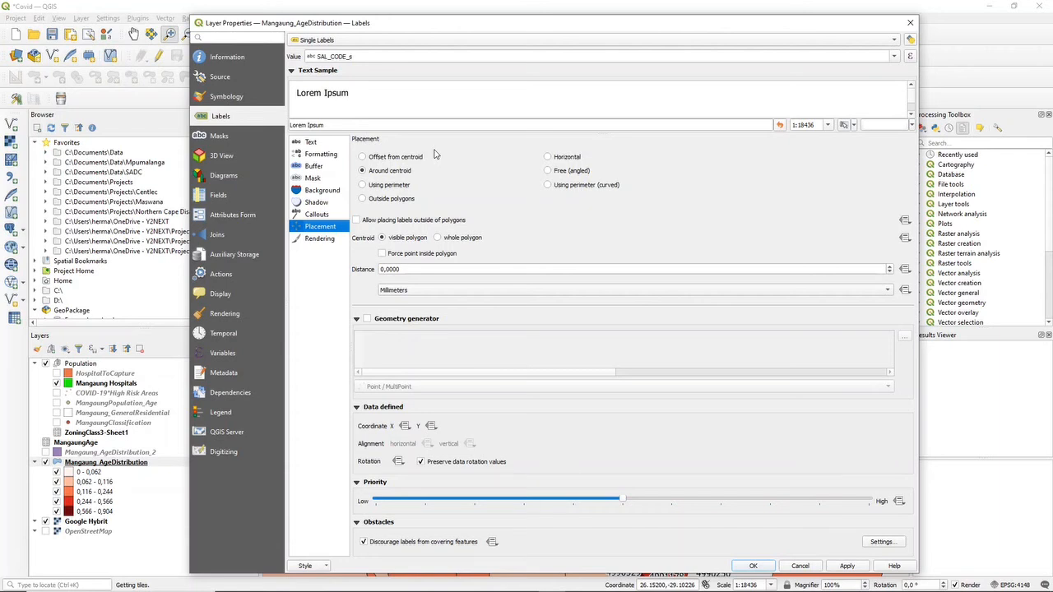
mouse_move(744, 528)
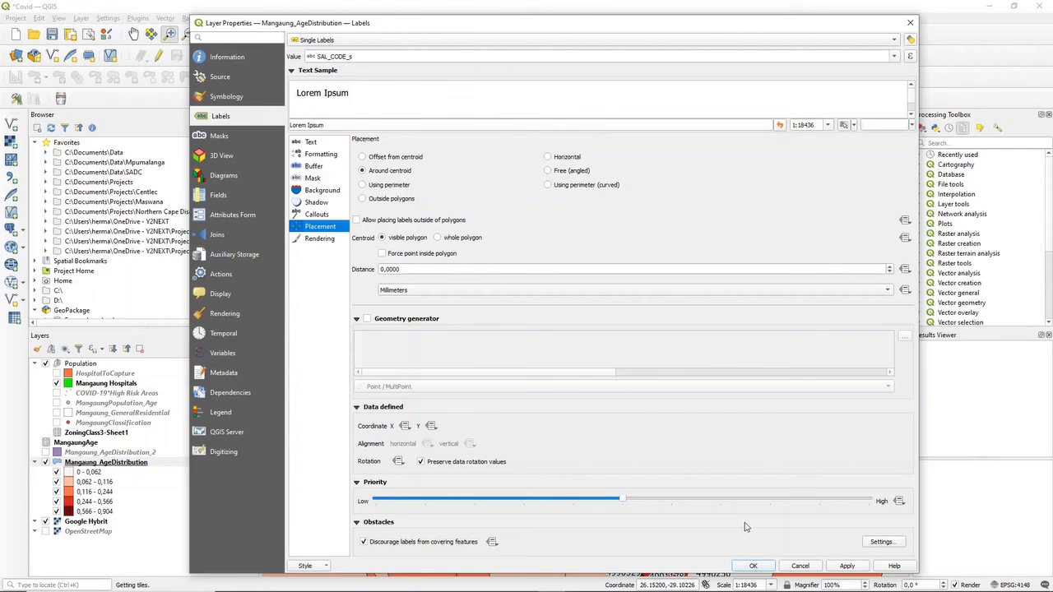